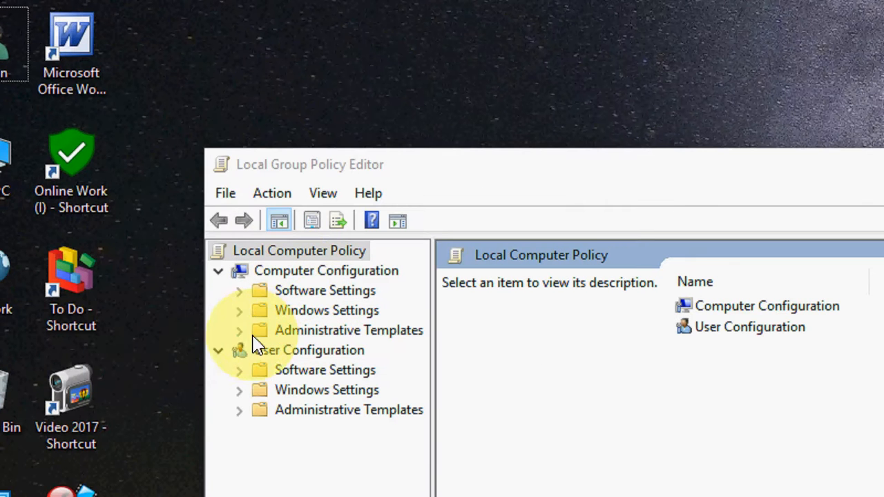
mouse_move(243, 343)
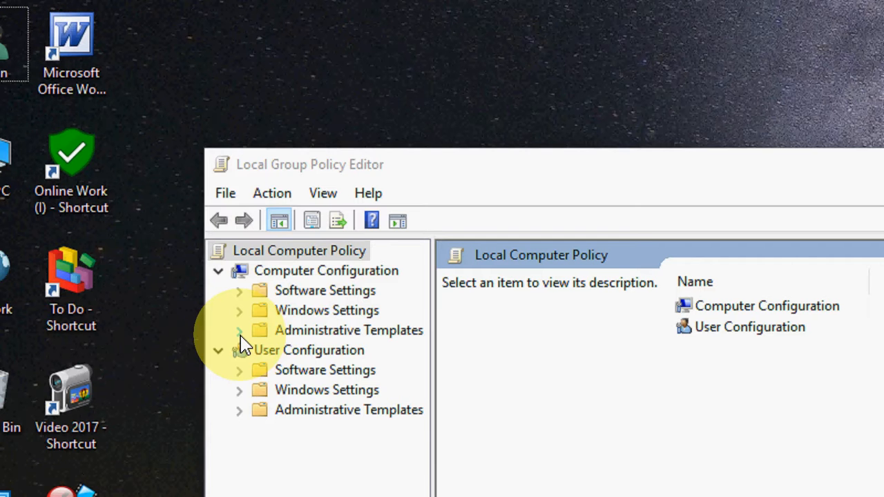
Expand Administrative Templates under Computer Configuration and scroll the Windows Components list toward Windows Update
click(238, 331)
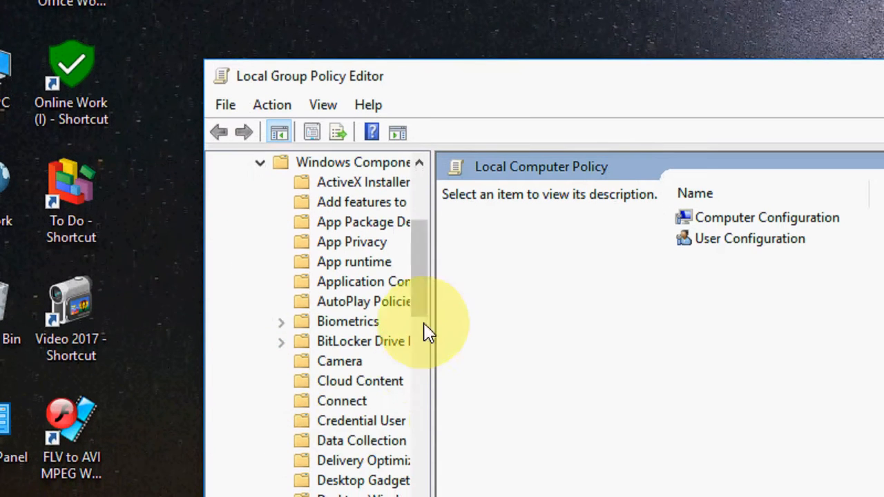
scroll(down, 3)
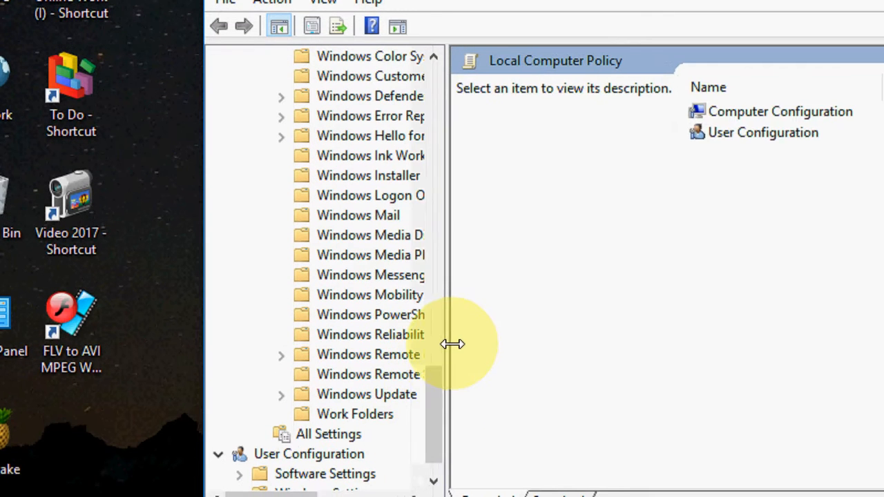
Select the Windows Update folder and scroll its settings list to 'Do not include drivers with Windows Updates'
click(368, 394)
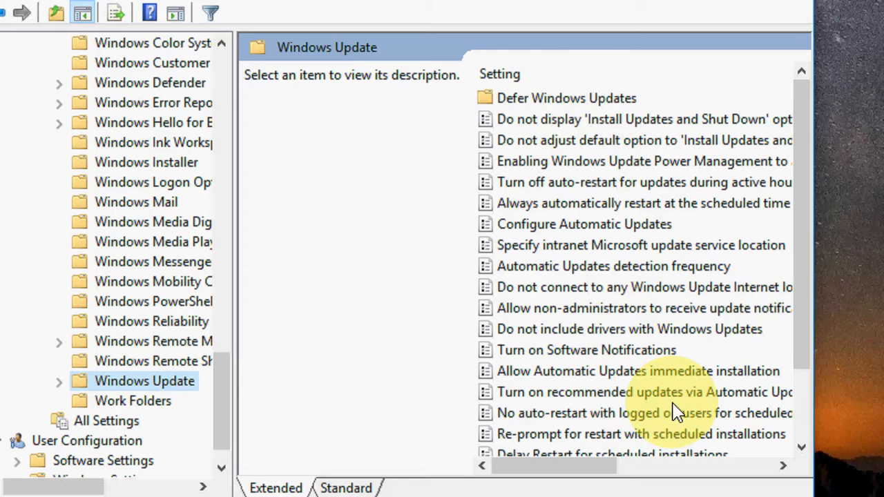
scroll(down, 3)
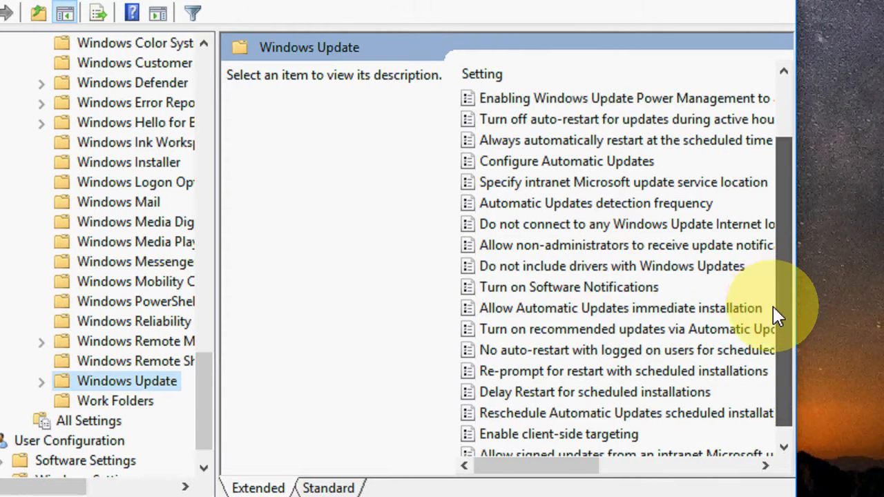
scroll(down, 3)
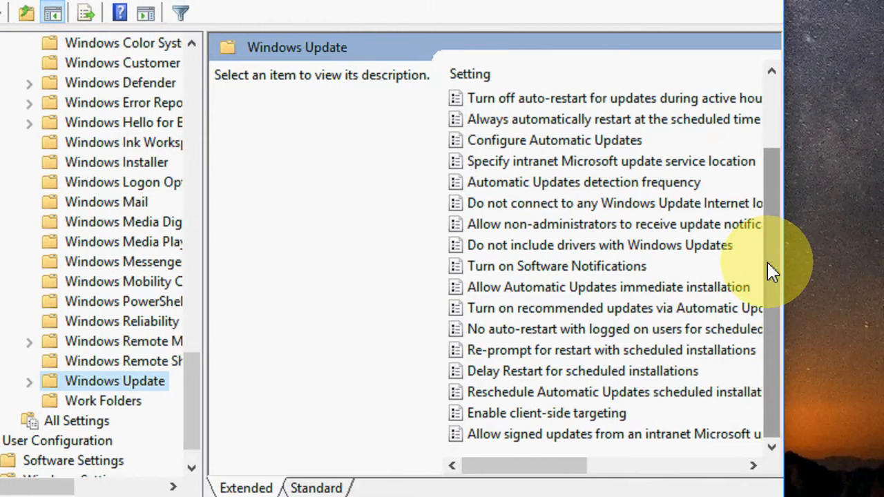
mouse_move(518, 266)
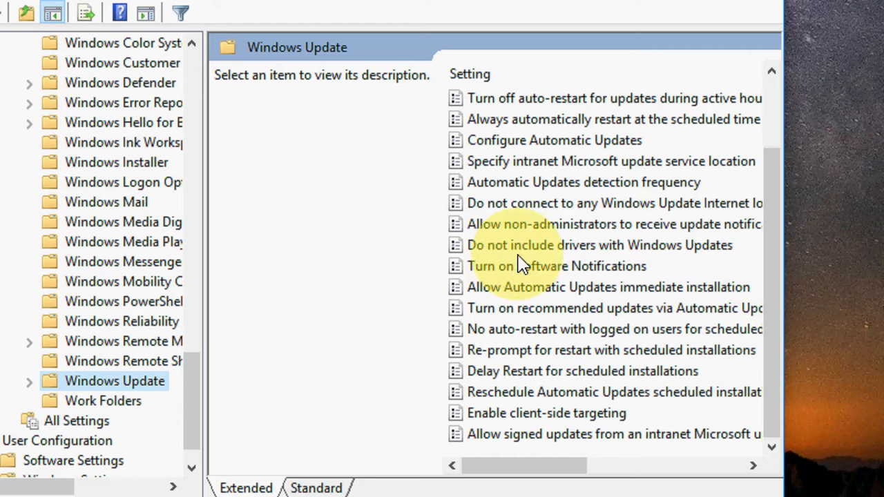
mouse_move(605, 260)
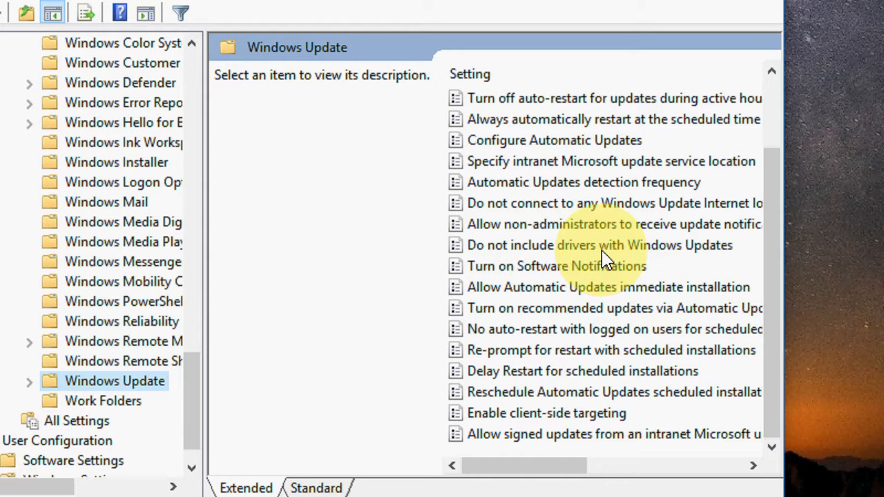
Set 'Do not include drivers with Windows Updates' to Enabled and confirm with OK
double_click(599, 246)
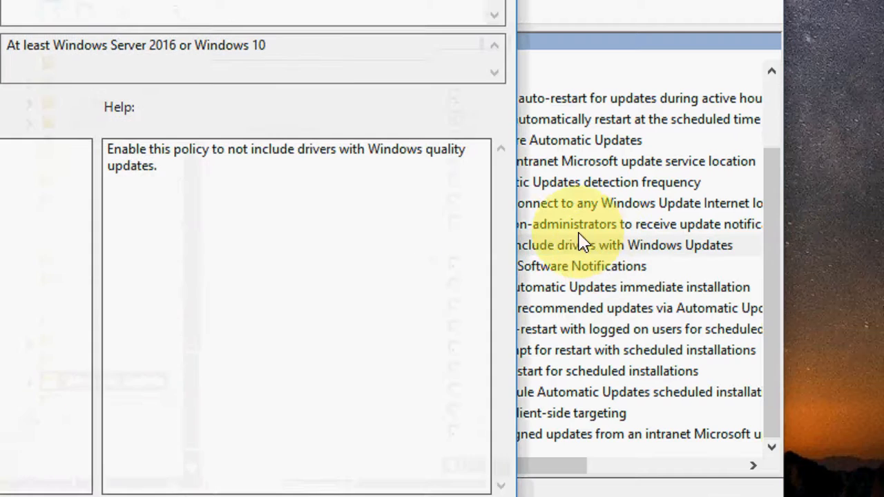
double_click(601, 246)
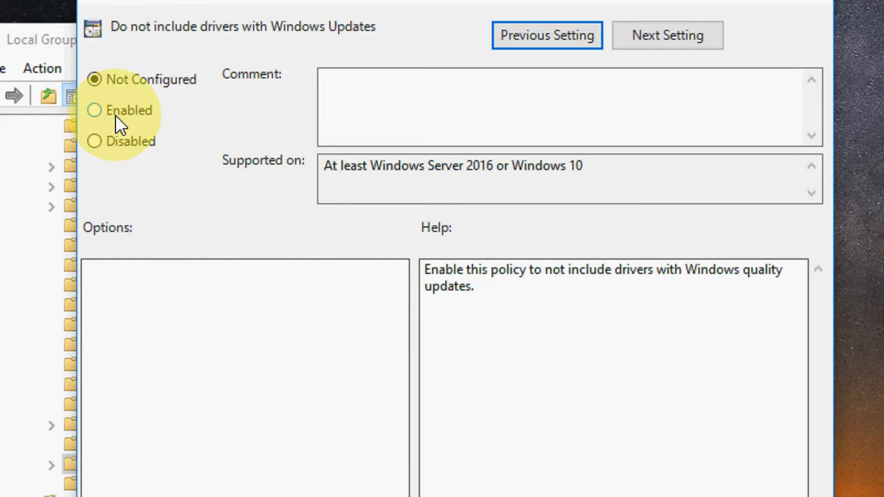
click(94, 110)
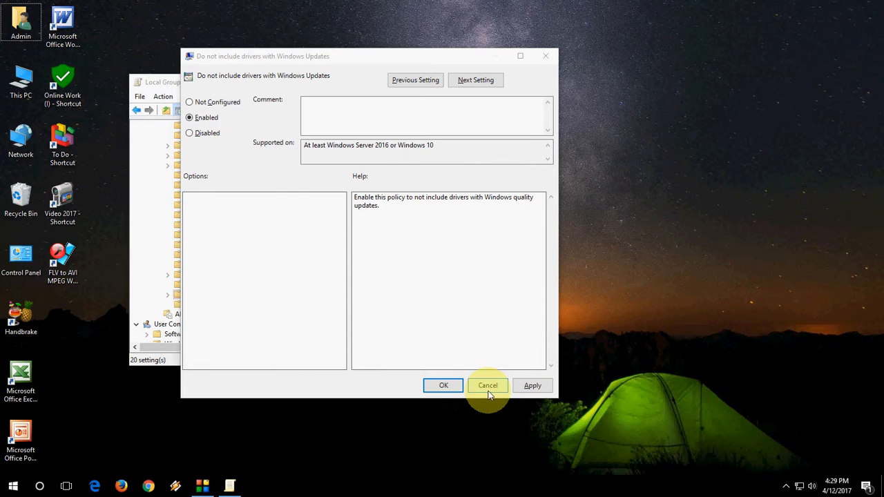
click(487, 386)
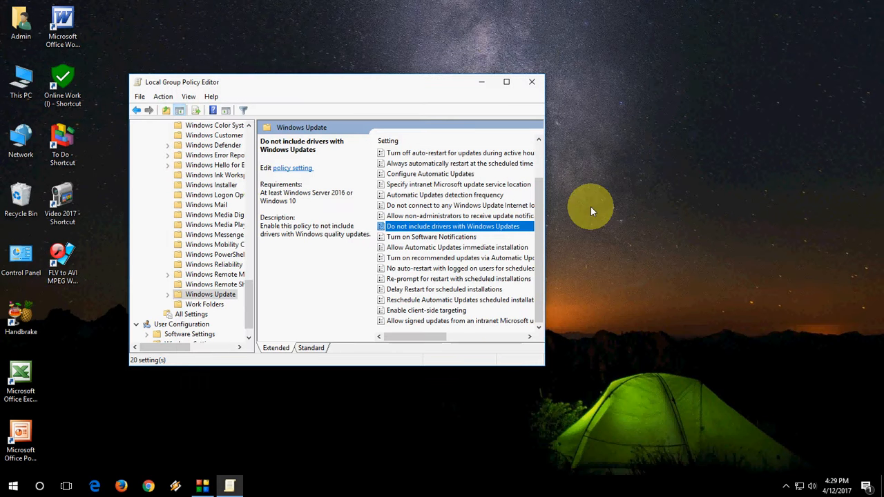